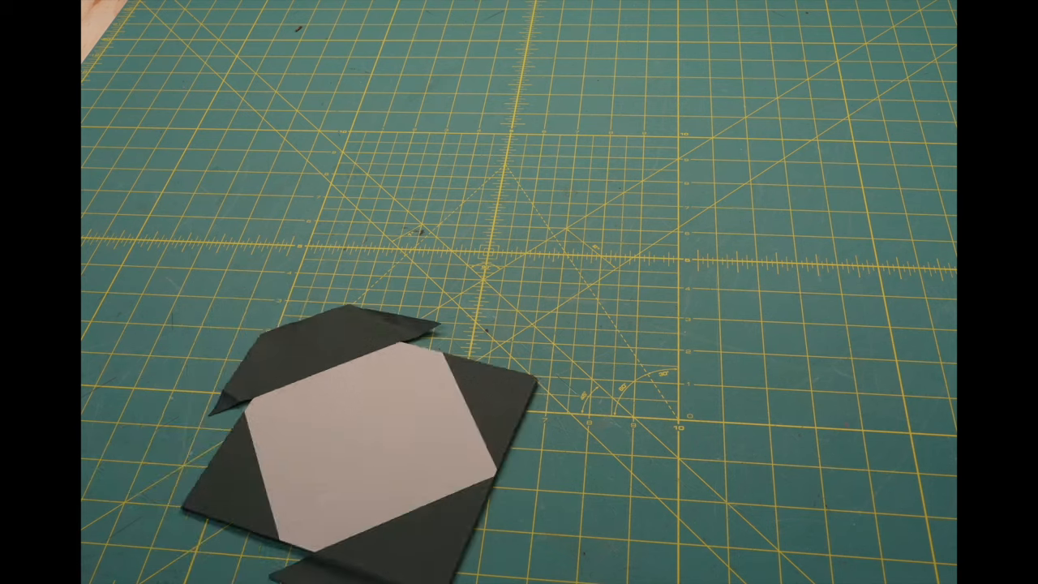
Slide the paper-covered board across the mat and leave it near the centre, corners folded in
left_click_drag(349, 438, 762, 244)
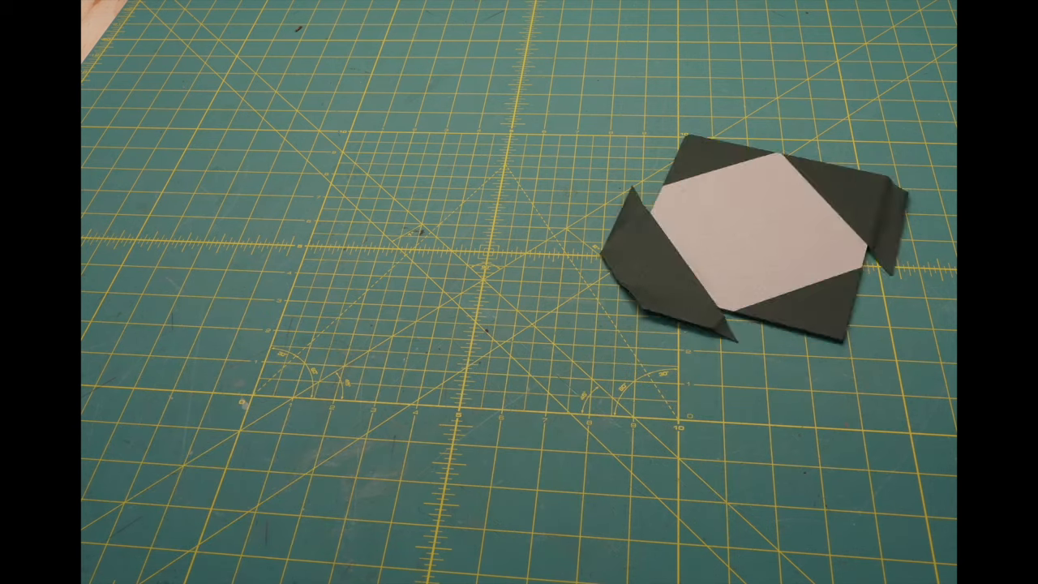
left_click_drag(762, 235, 535, 260)
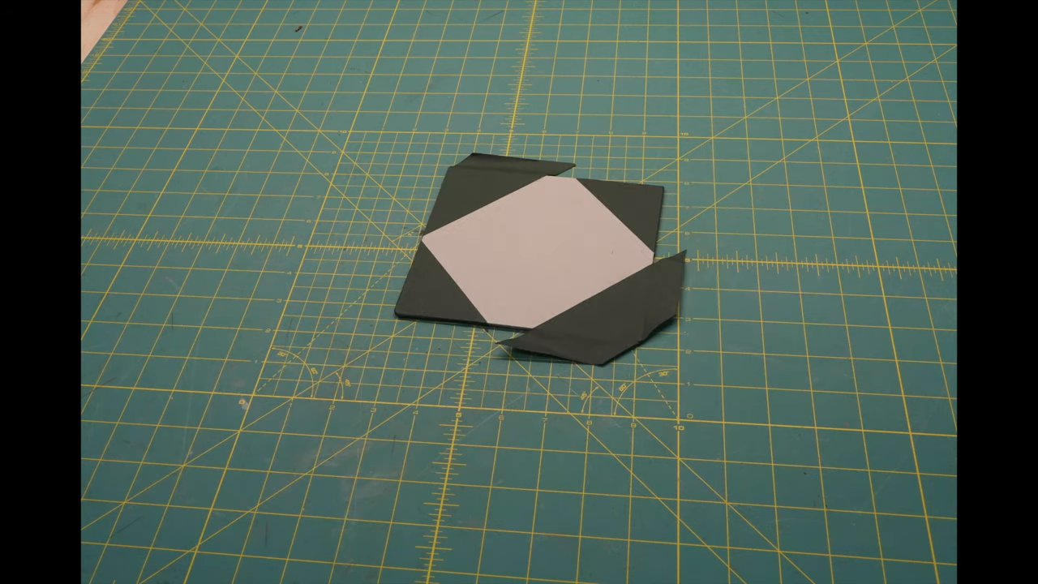